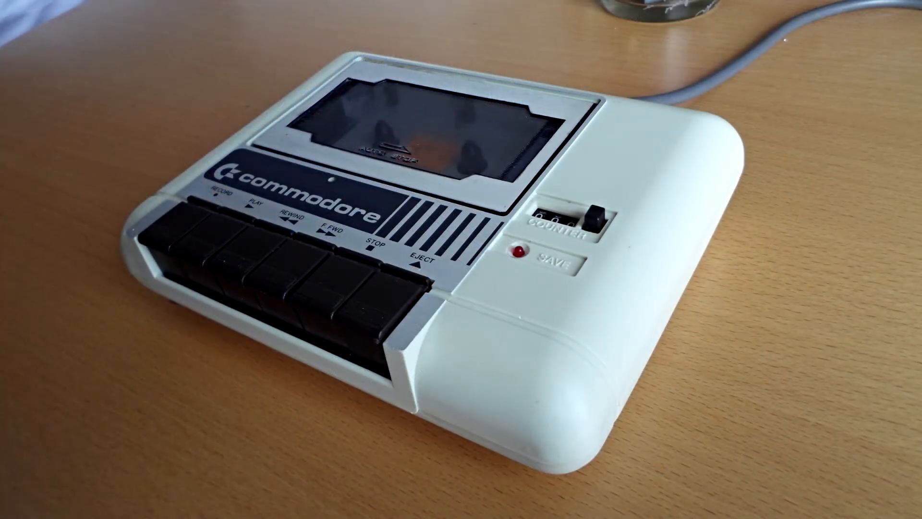
{"action": "scroll", "scroll_direction": "down", "scroll_amount": 3}
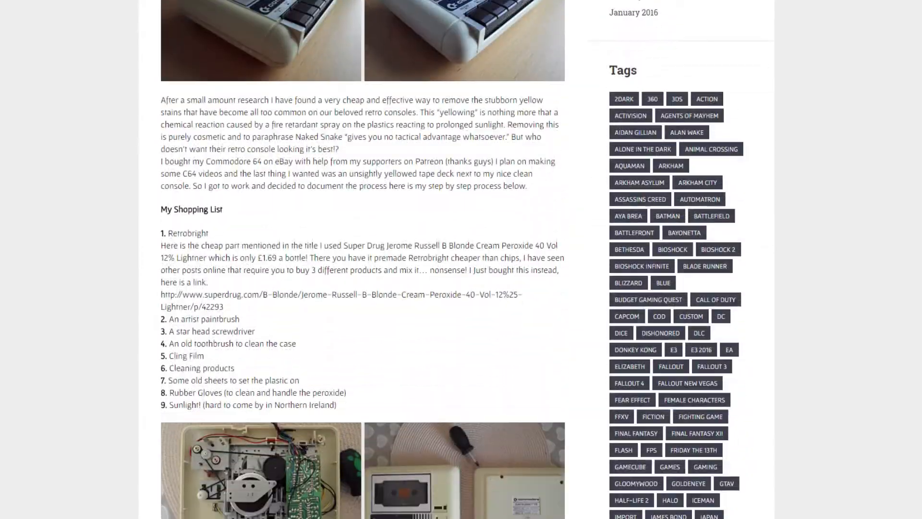
{"action": "scroll", "scroll_direction": "down", "scroll_amount": 3}
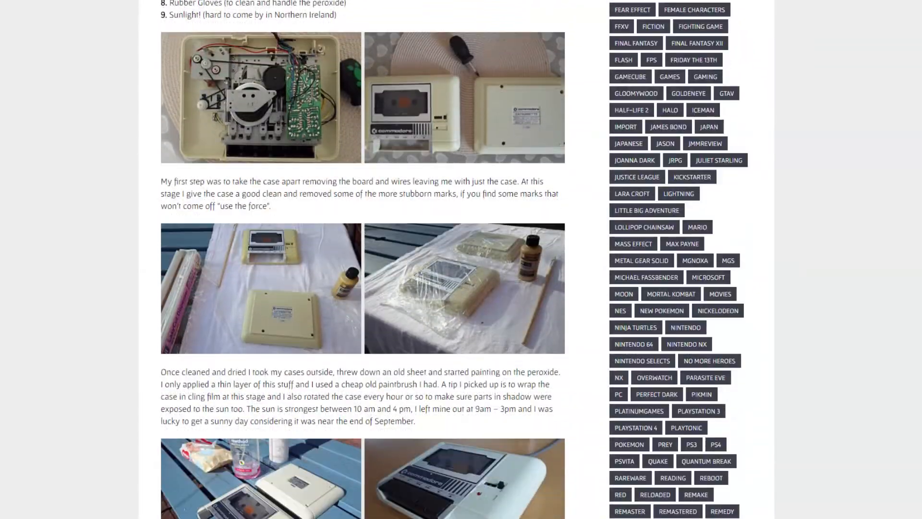
{"action": "scroll", "scroll_direction": "down", "scroll_amount": 3}
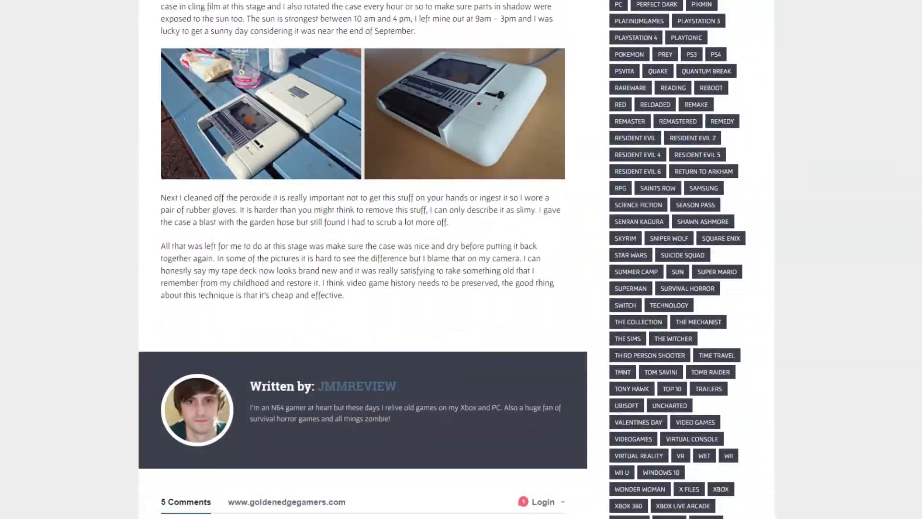